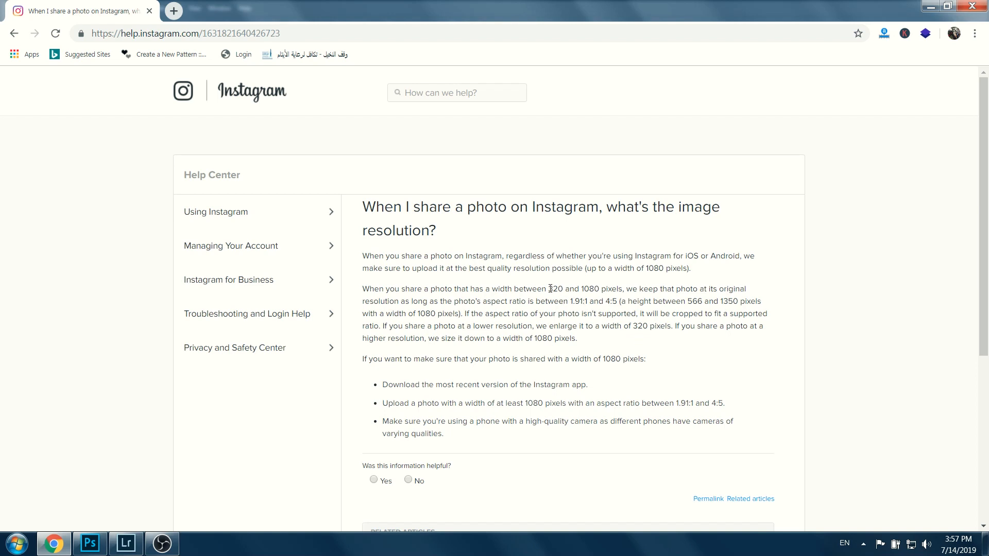
Review Instagram's size limits (320-pixel width, 1350-pixel maximum height) before switching to Lightroom
double_click(554, 289)
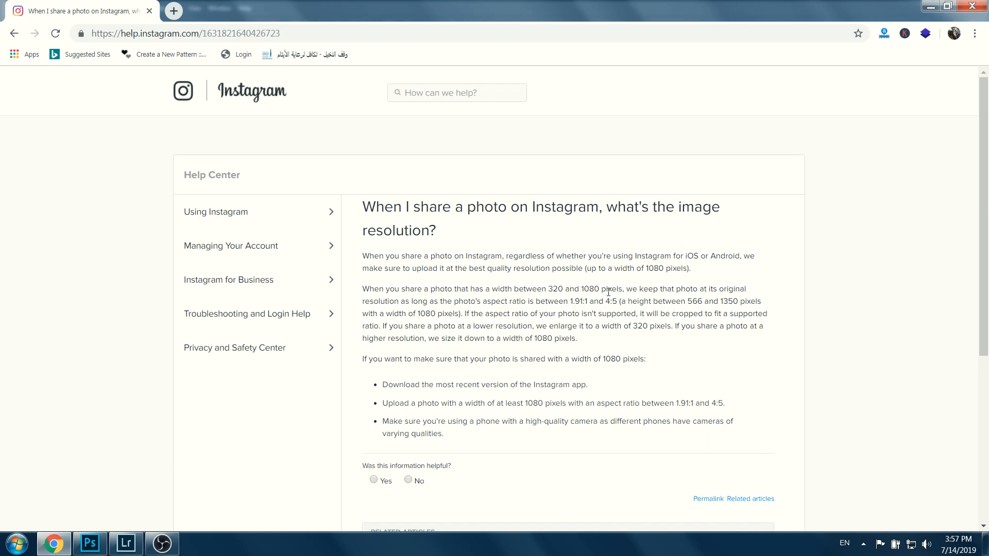
mouse_move(687, 312)
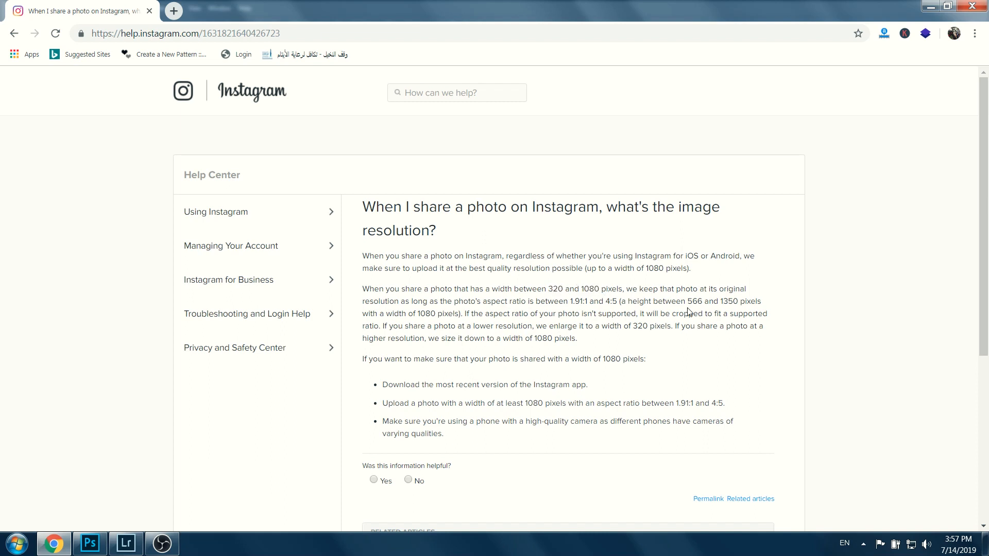
double_click(693, 301)
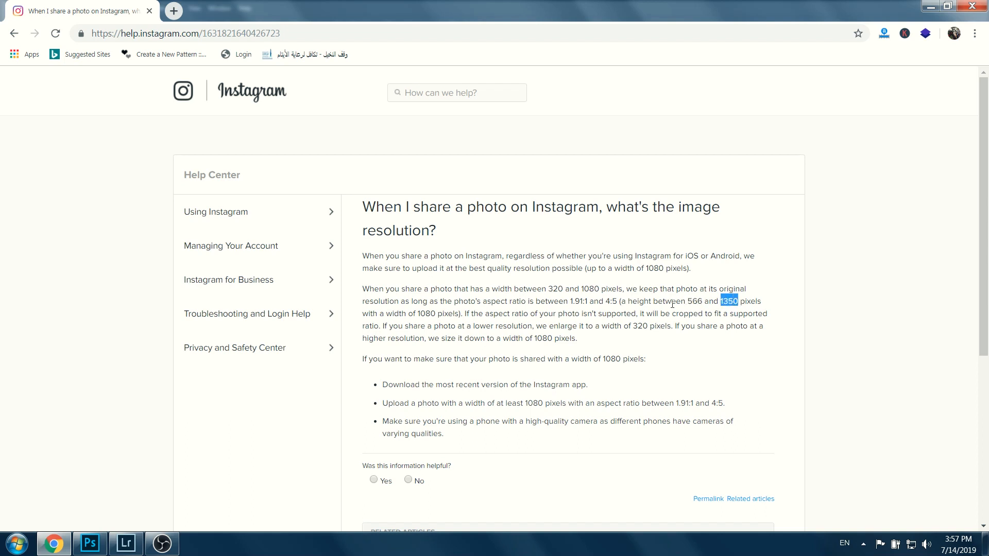
click(126, 543)
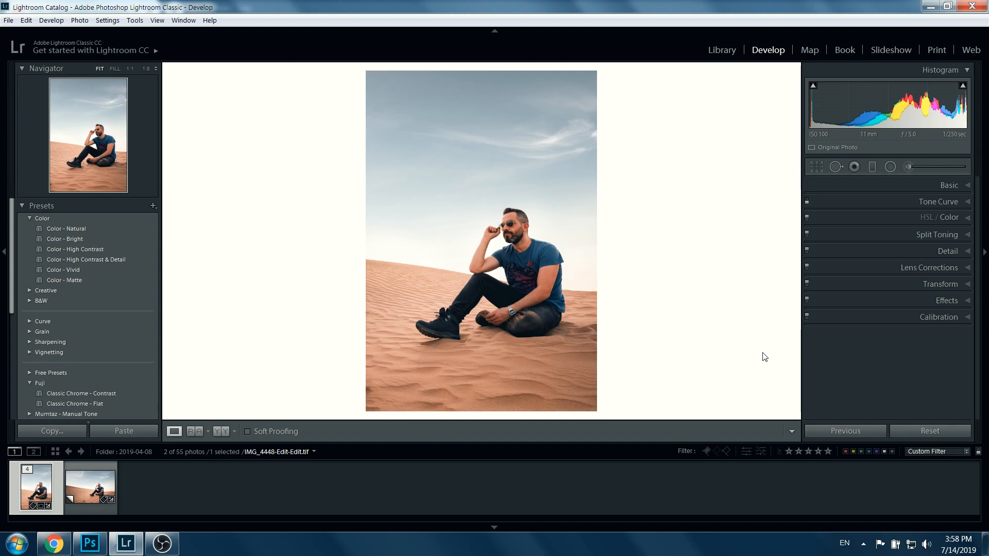
mouse_move(625, 321)
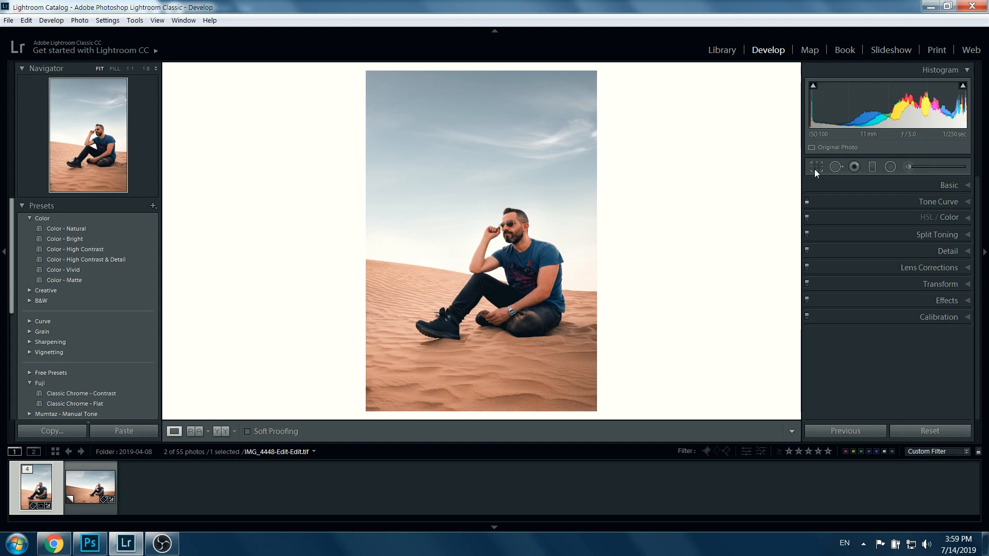
Crop the desert portrait to a 4 x 5 aspect ratio and commit the crop
click(816, 167)
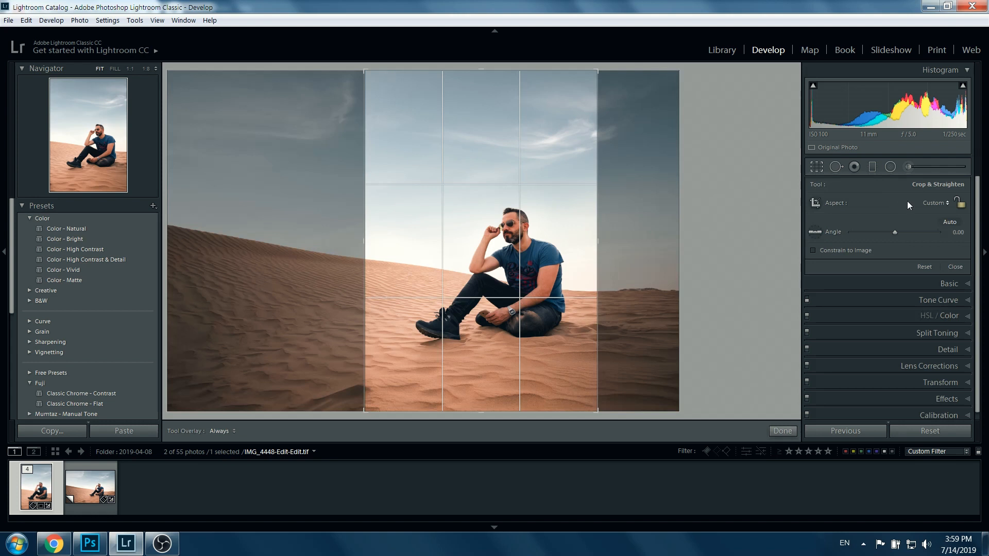
click(936, 203)
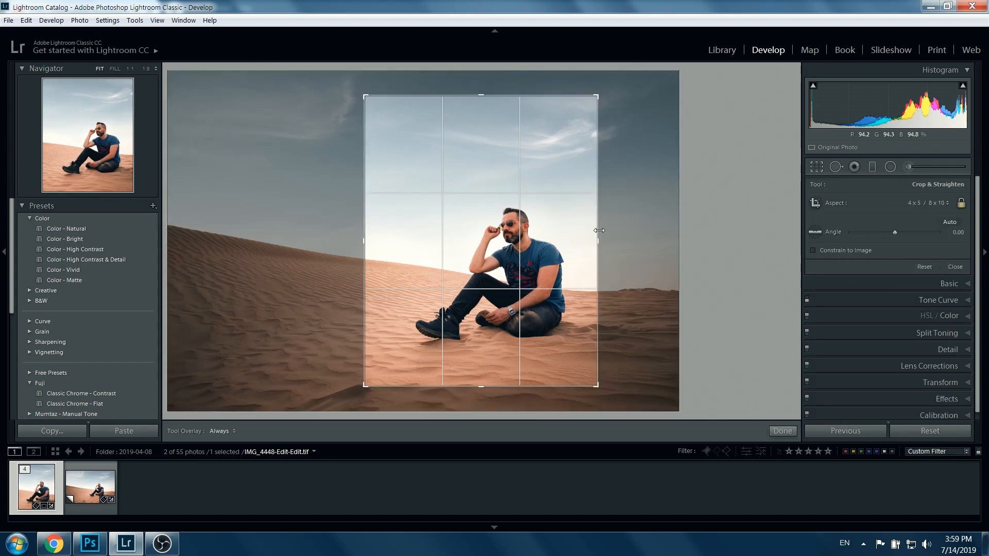
click(782, 431)
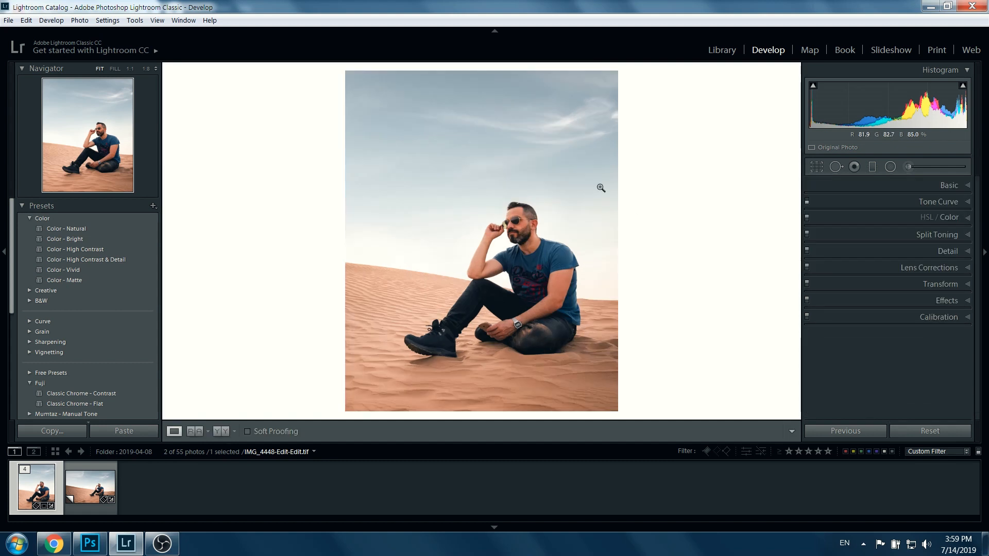
click(8, 20)
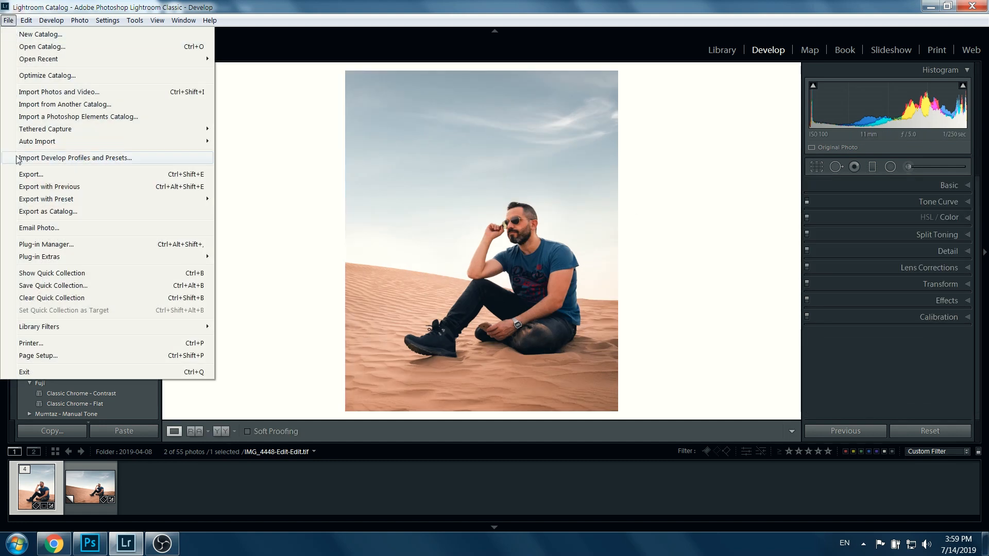
Set the export to sRGB JPEG resized to a 1080-pixel short edge at 72 ppi, then close the dialog
click(30, 174)
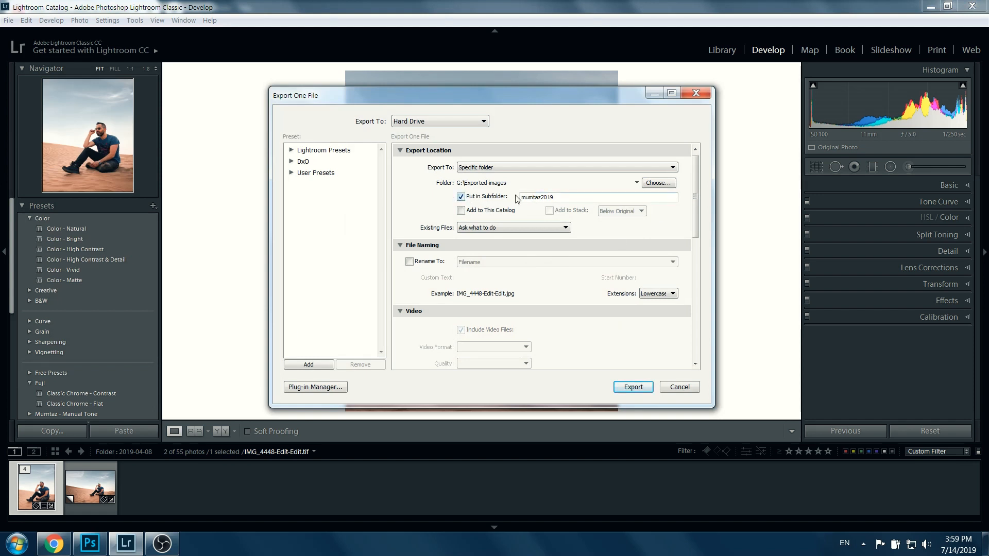
scroll(down, 3)
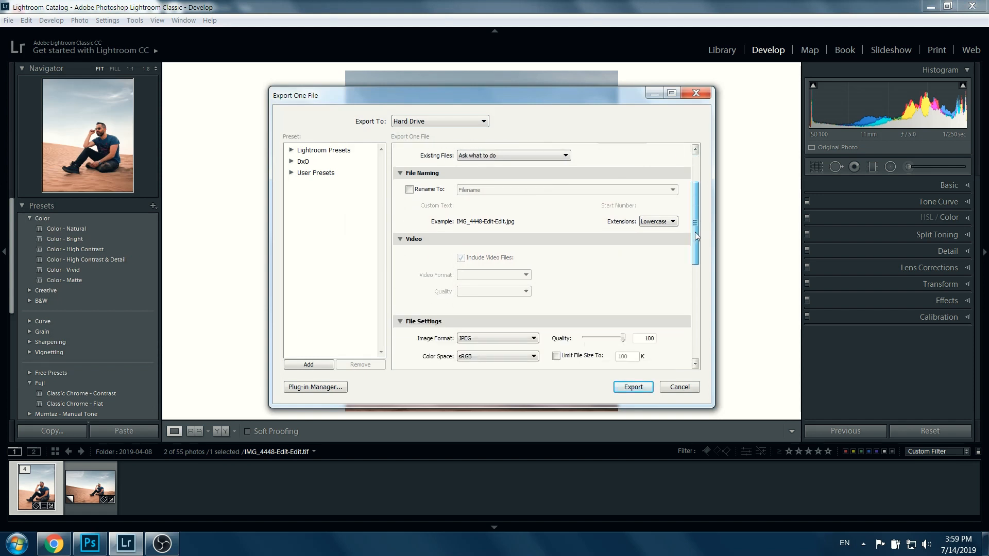
scroll(down, 3)
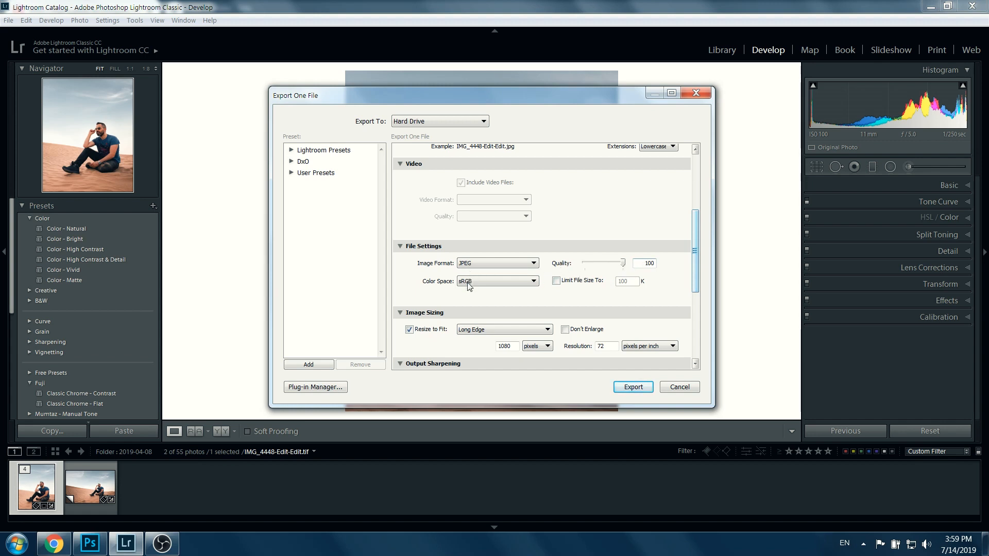
scroll(down, 3)
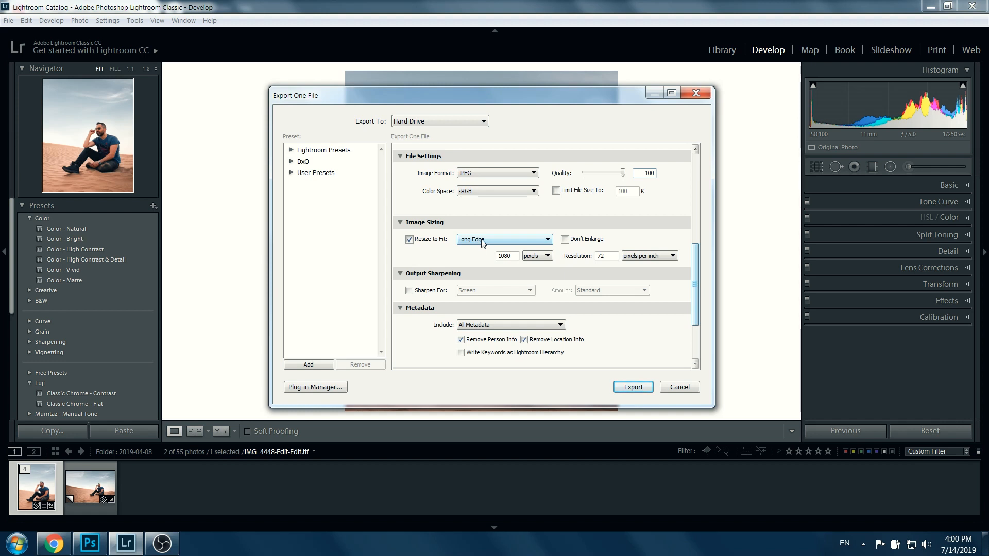
click(504, 239)
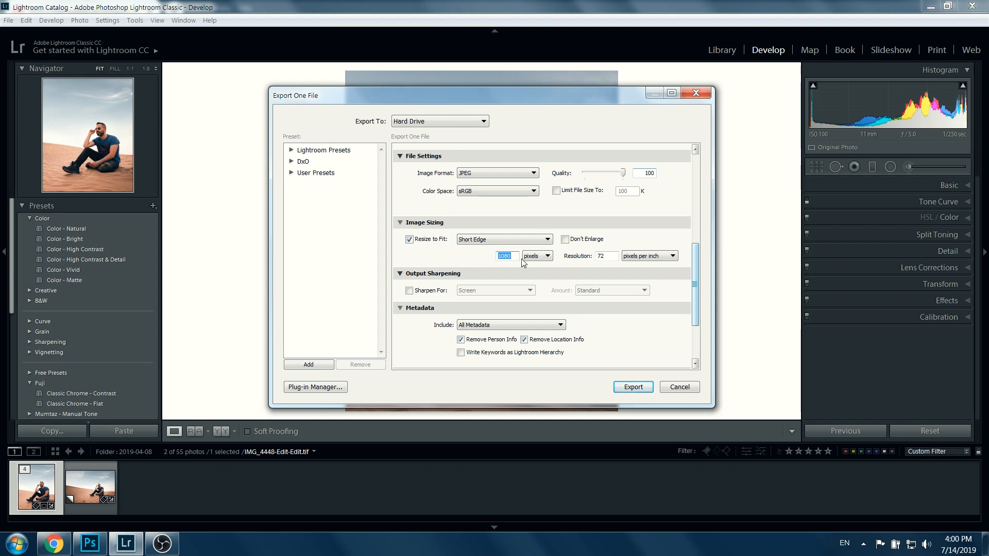
click(606, 255)
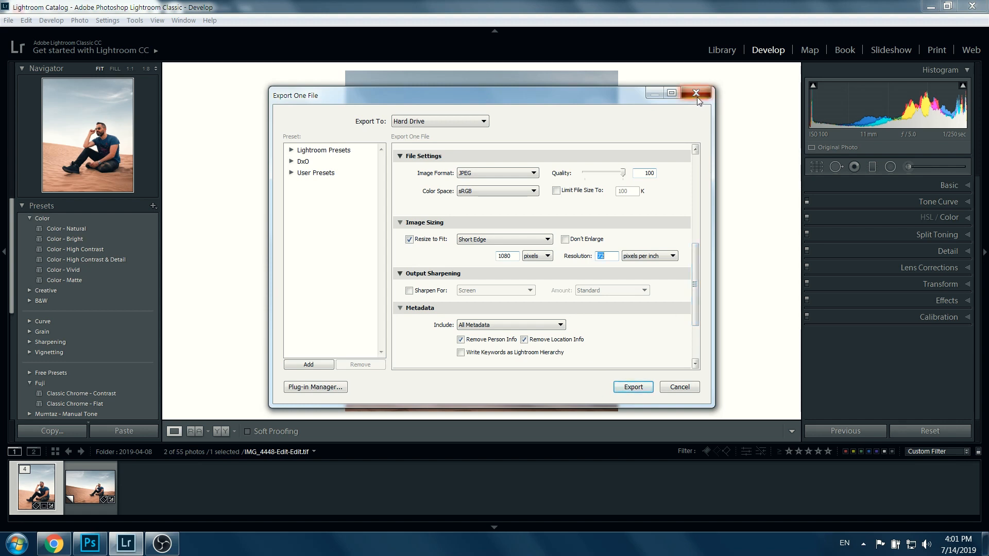
click(696, 93)
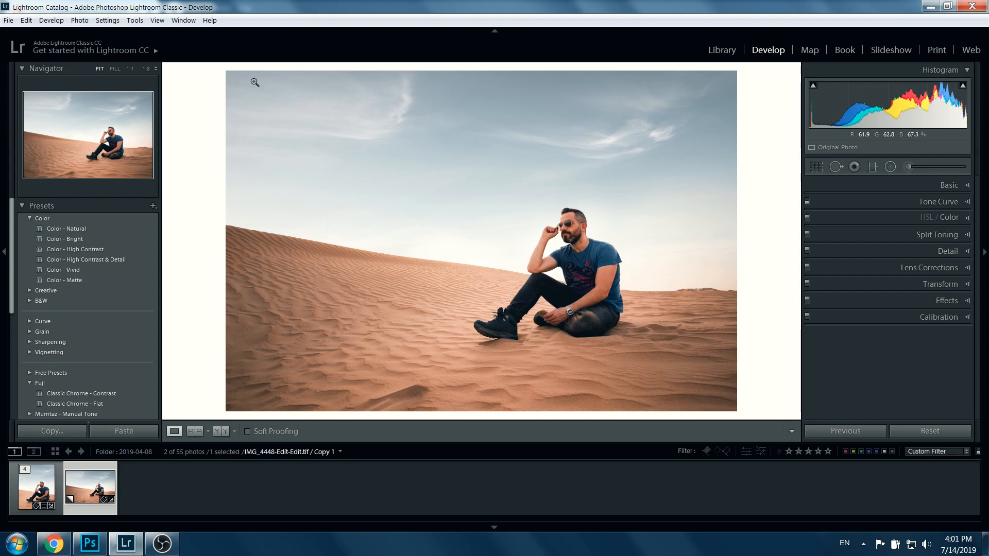
Export the landscape copy as an sRGB JPEG resized to a 1080-pixel long edge, then switch to Photoshop
click(8, 21)
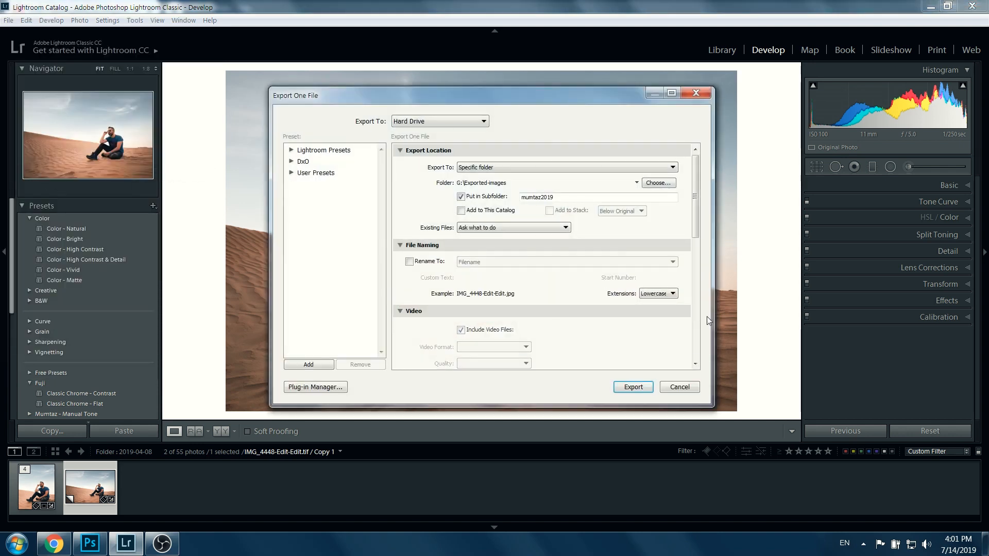
scroll(down, 3)
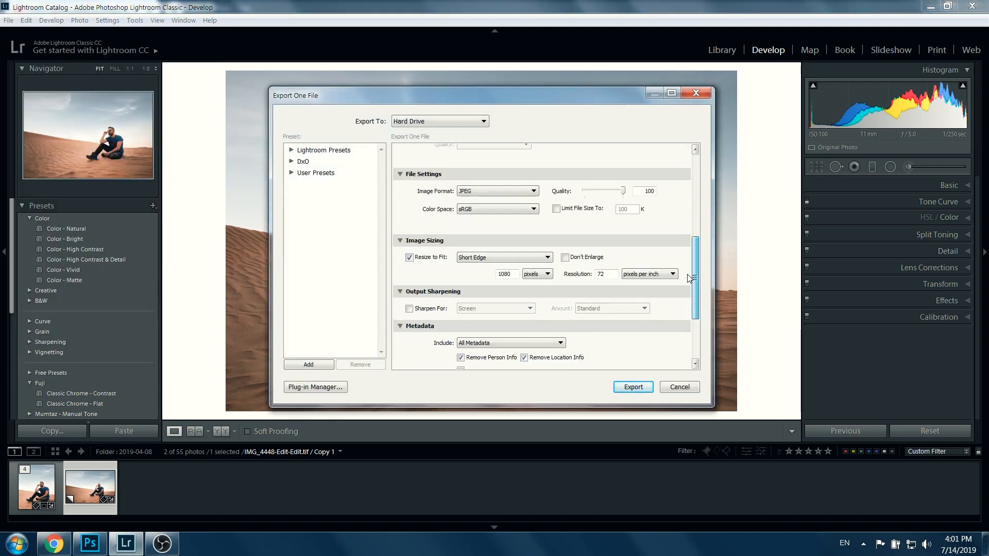
click(504, 257)
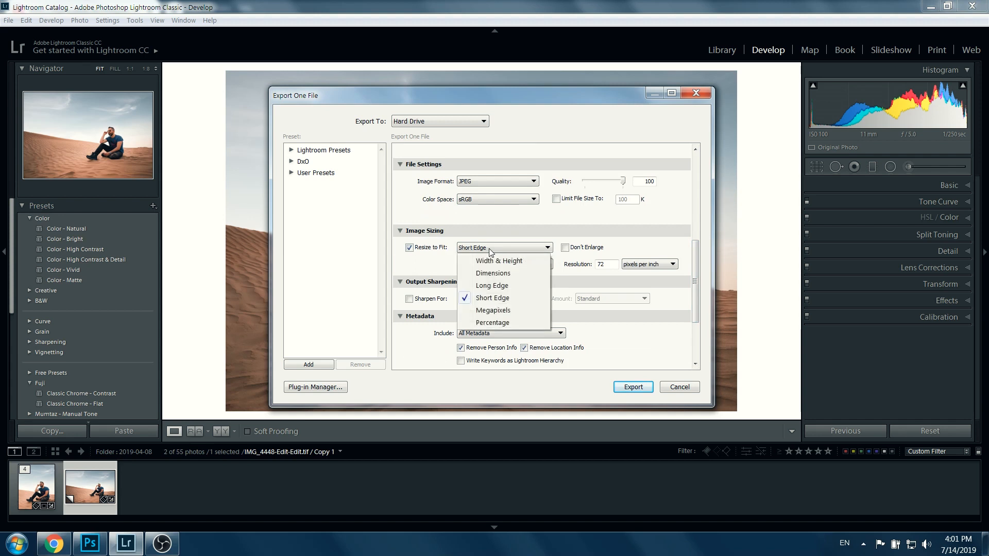
click(491, 285)
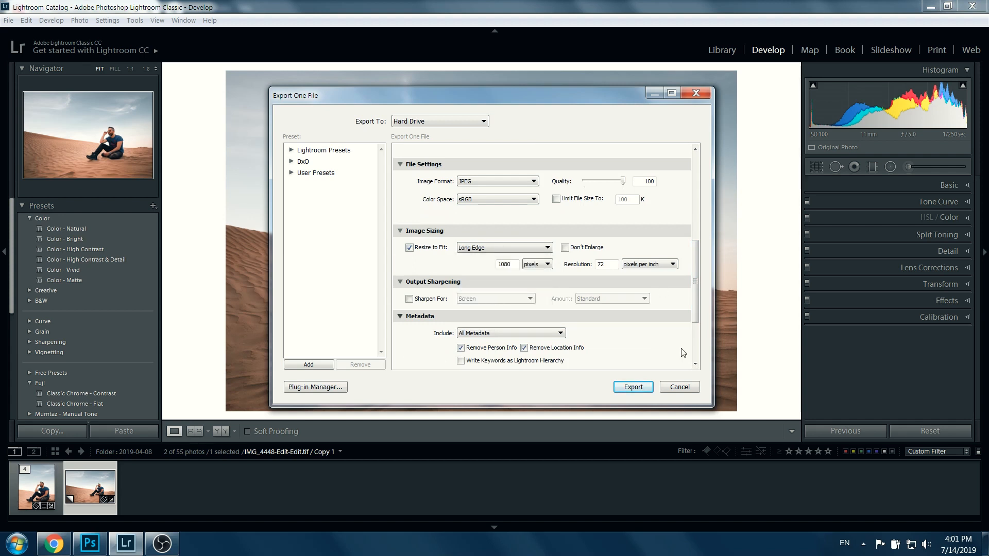
click(679, 387)
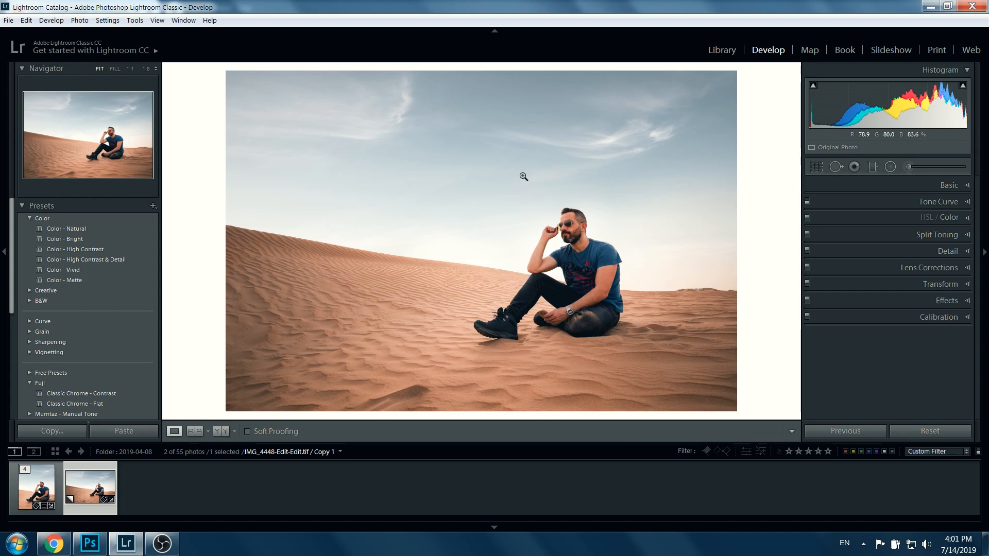
click(89, 543)
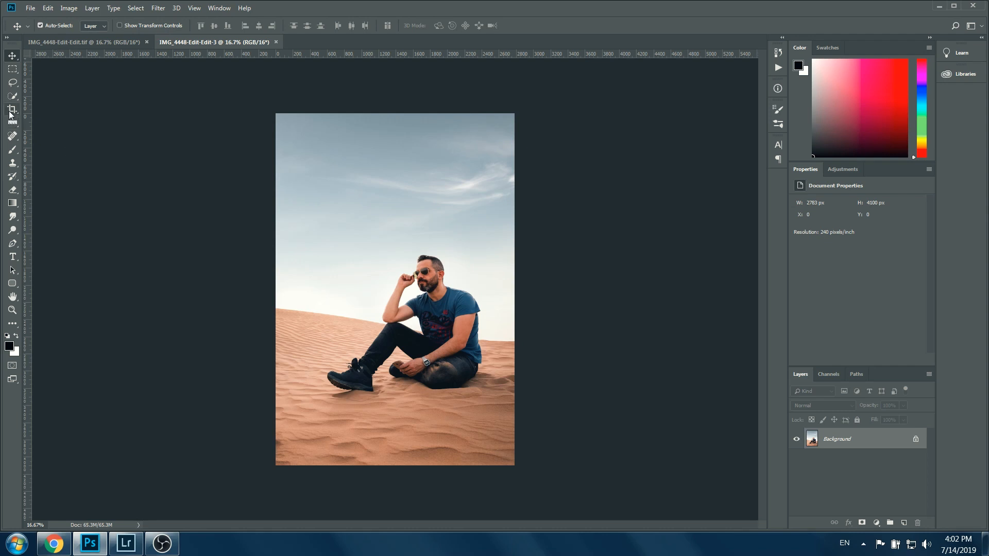
Crop the portrait in Photoshop with a 4:5 ratio and start its export
click(11, 110)
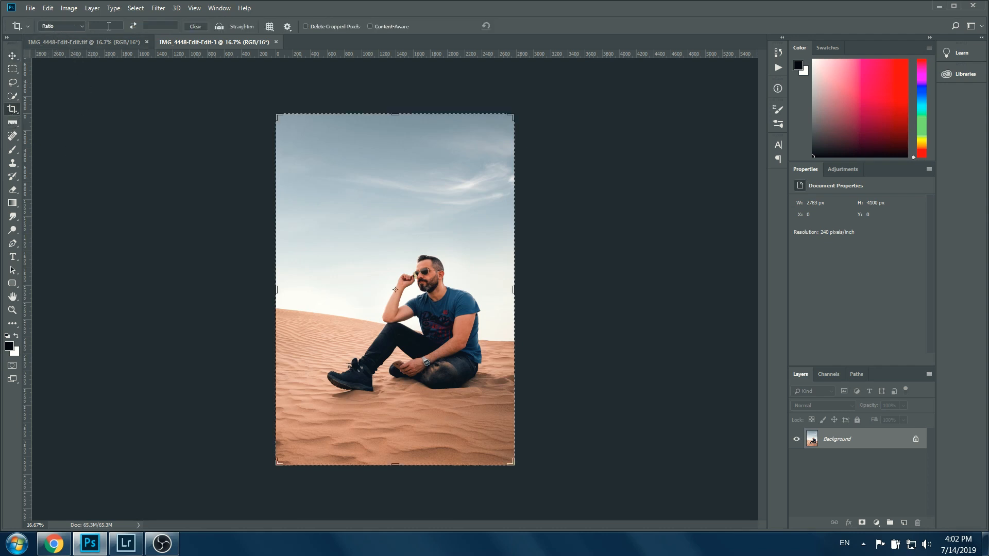
text(4)
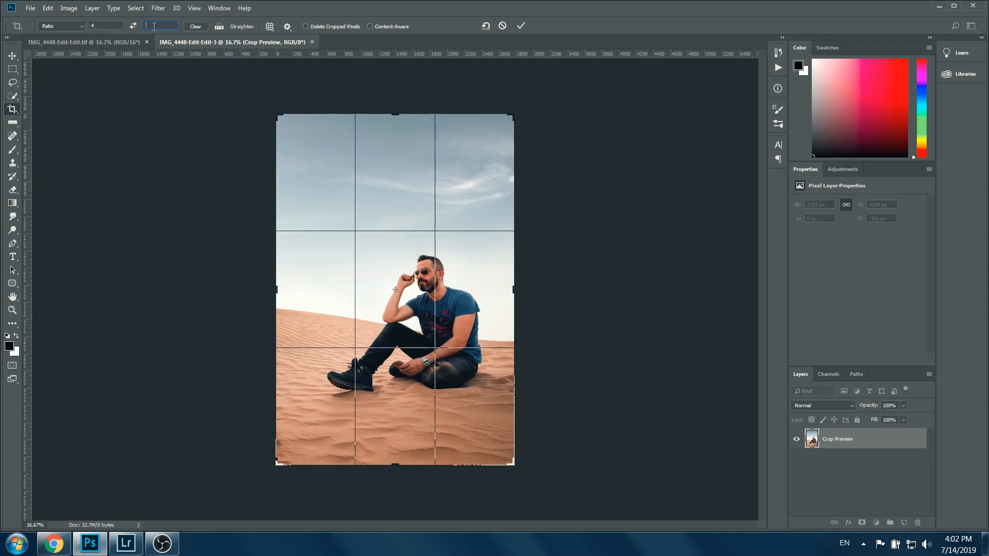
click(83, 26)
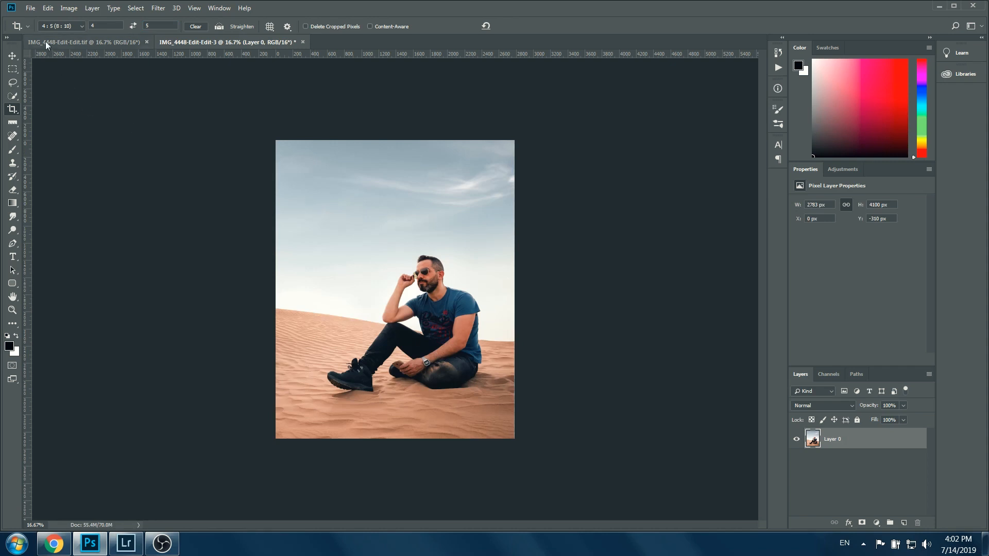
click(30, 7)
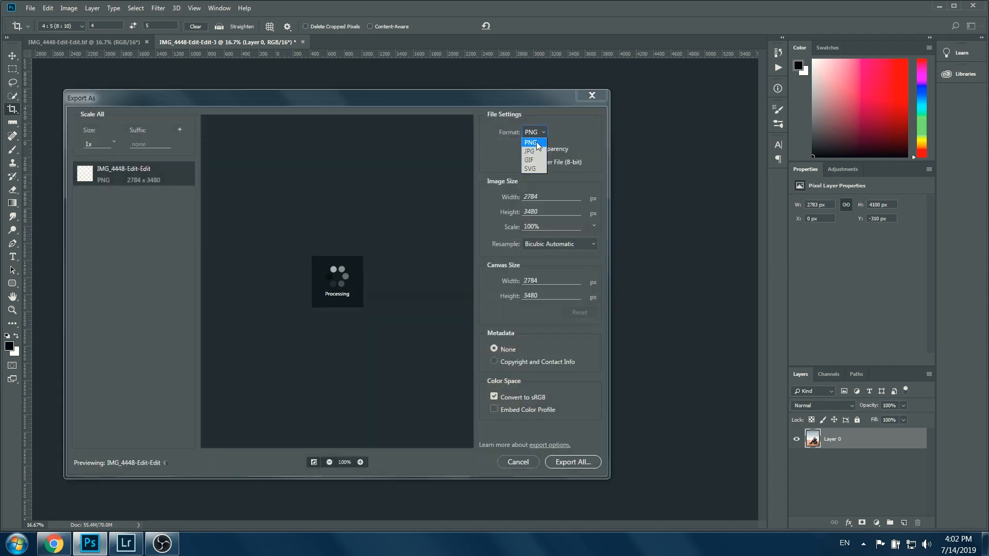
Set Export As to a 1080-pixel-wide sRGB JPG (1080 × 1350), run Export All and dismiss the save dialog
click(529, 150)
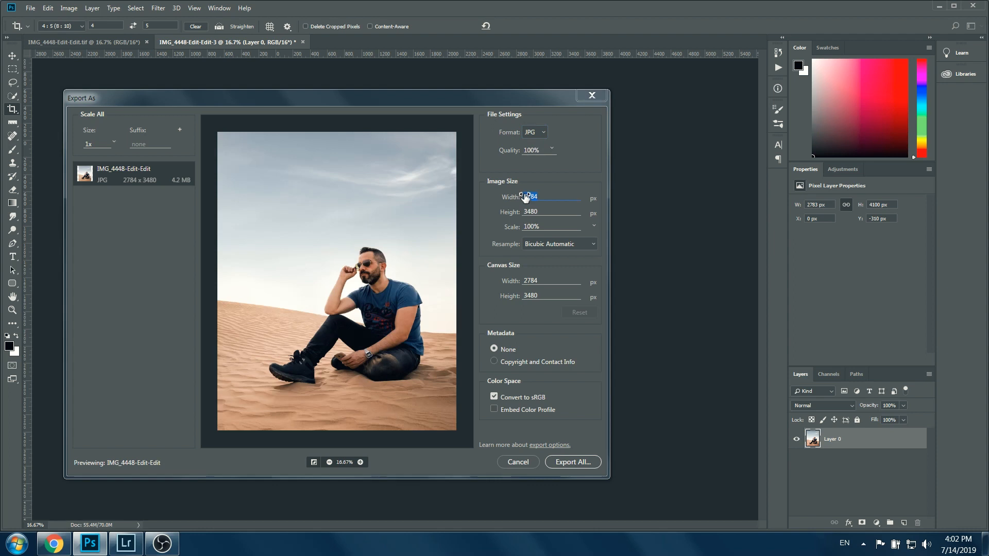
text(1080)
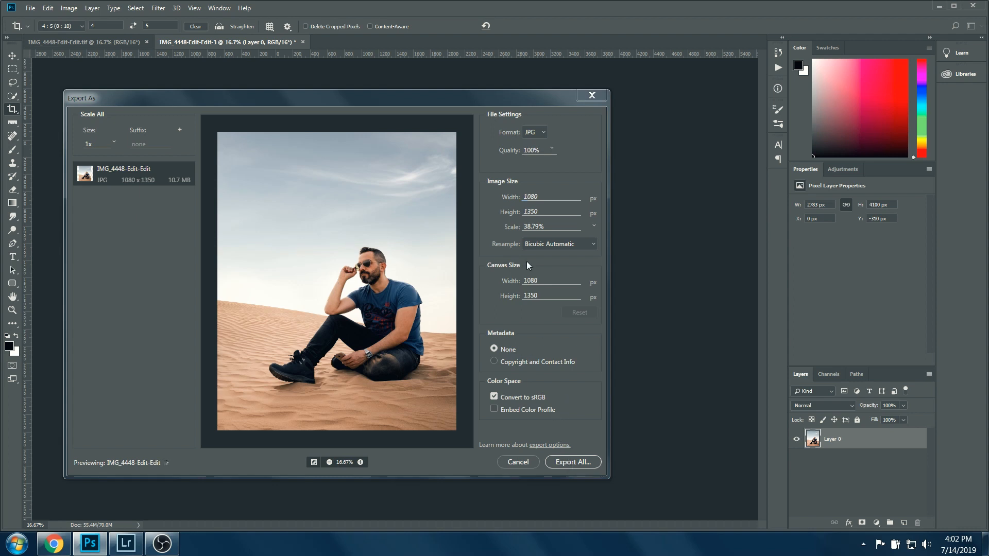
click(571, 462)
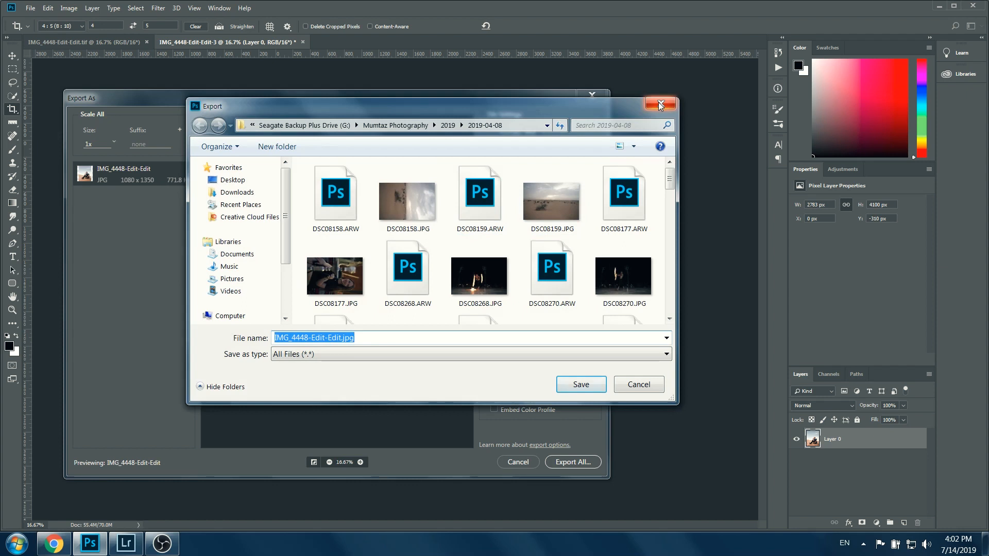
click(30, 7)
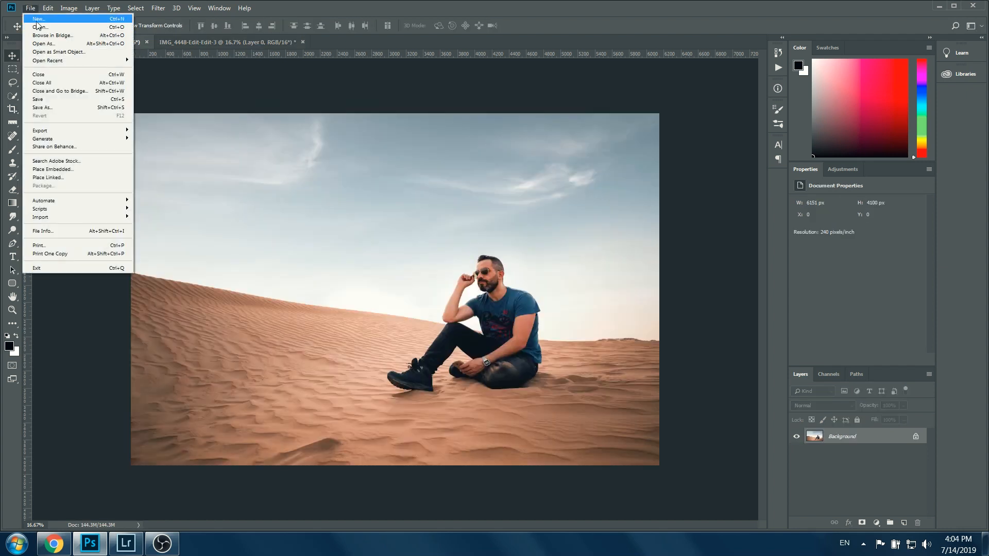
mouse_move(42, 139)
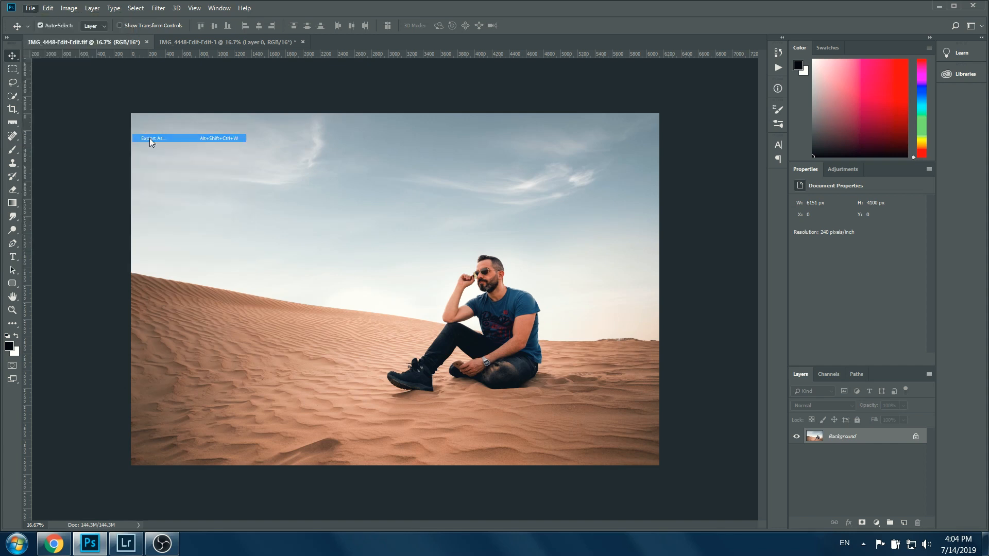
Set the landscape photo's Export As to JPG with Convert to sRGB on and begin entering the width
click(152, 138)
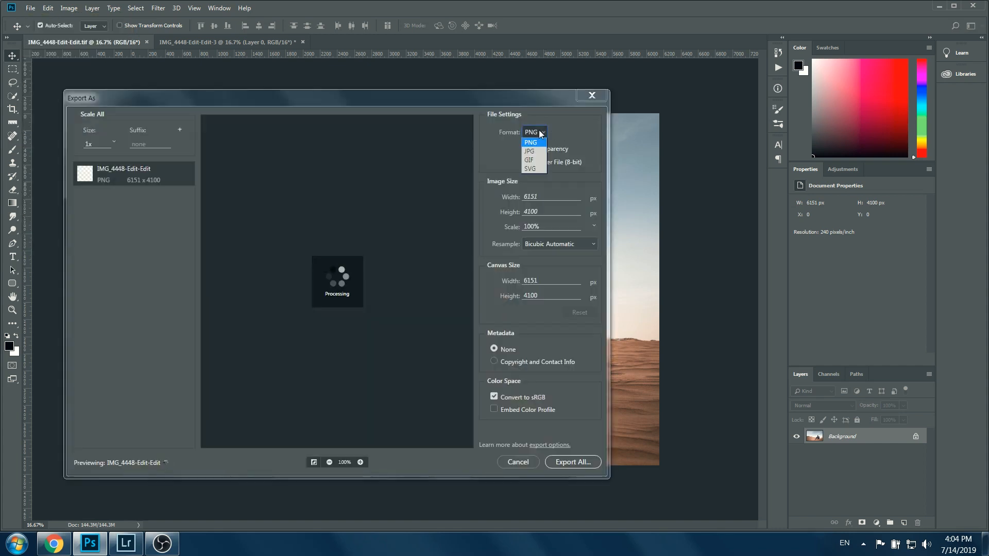
click(529, 150)
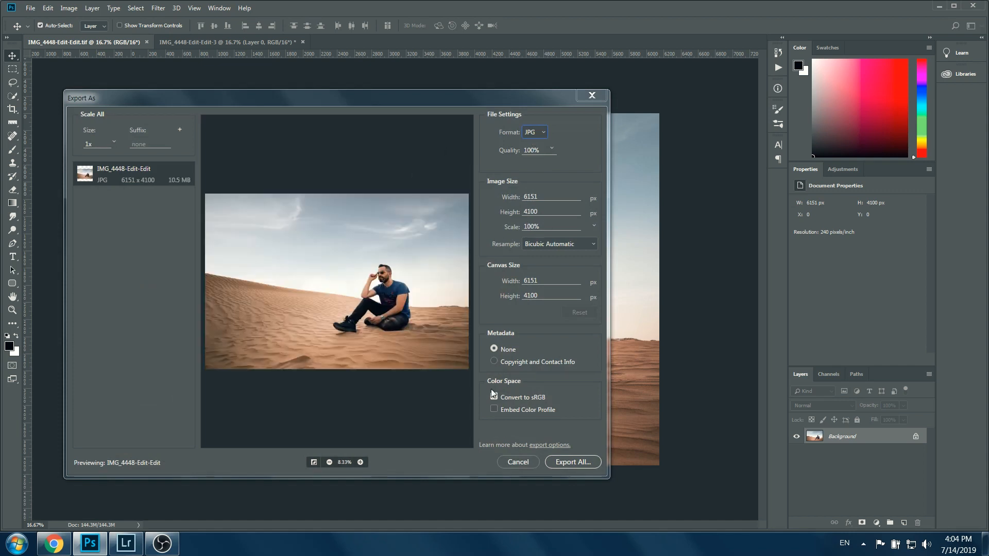
click(493, 396)
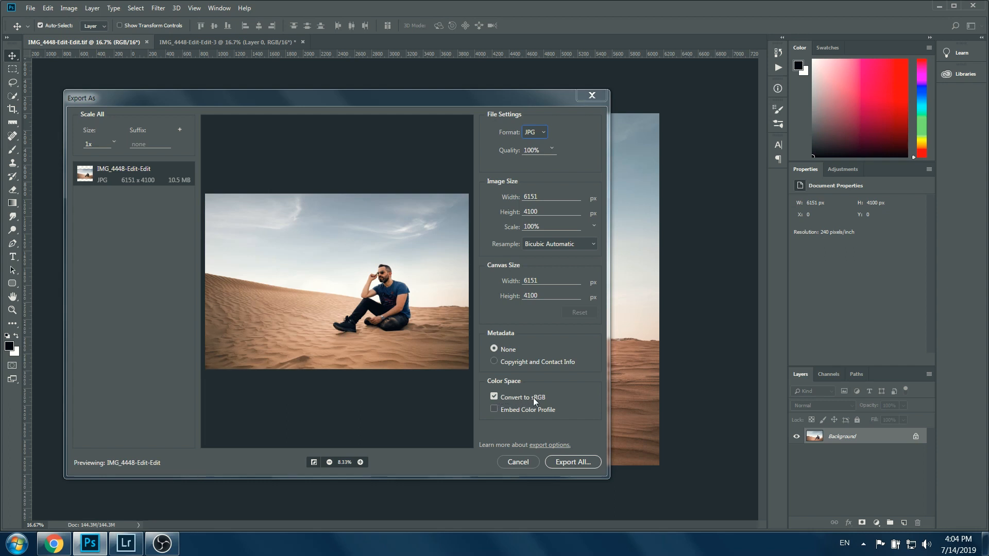
mouse_move(542, 206)
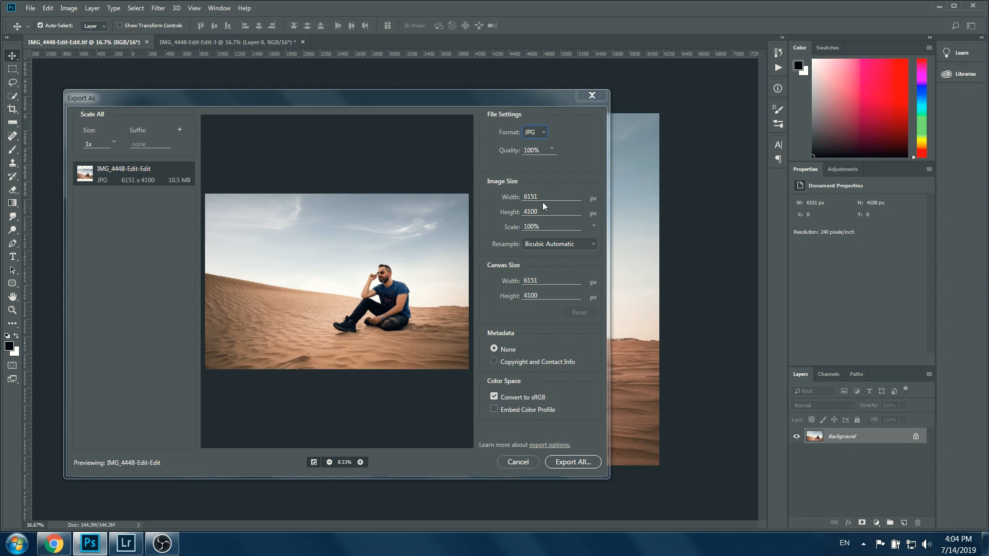
text(10)
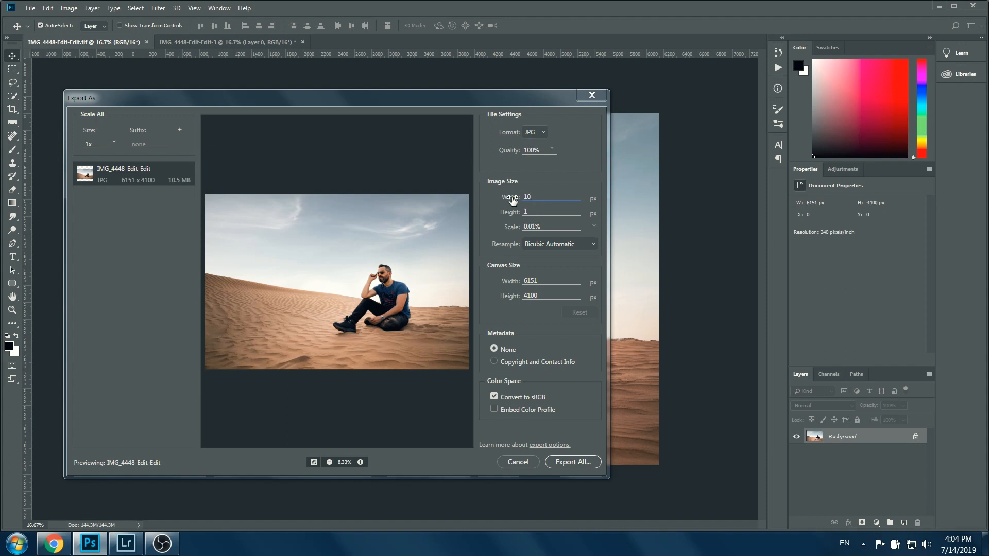